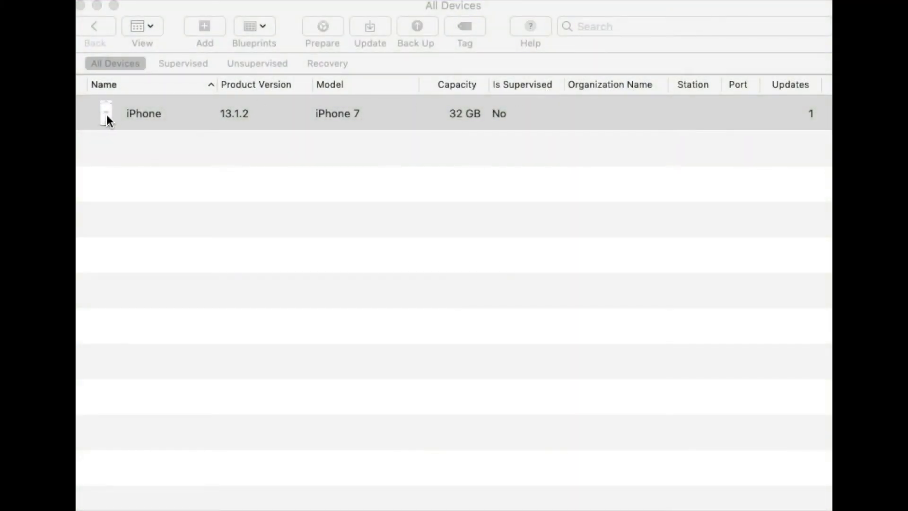
# Select the iPhone and begin preparing it with Manual Configuration and DEP enrollment.
pyautogui.click(143, 113)
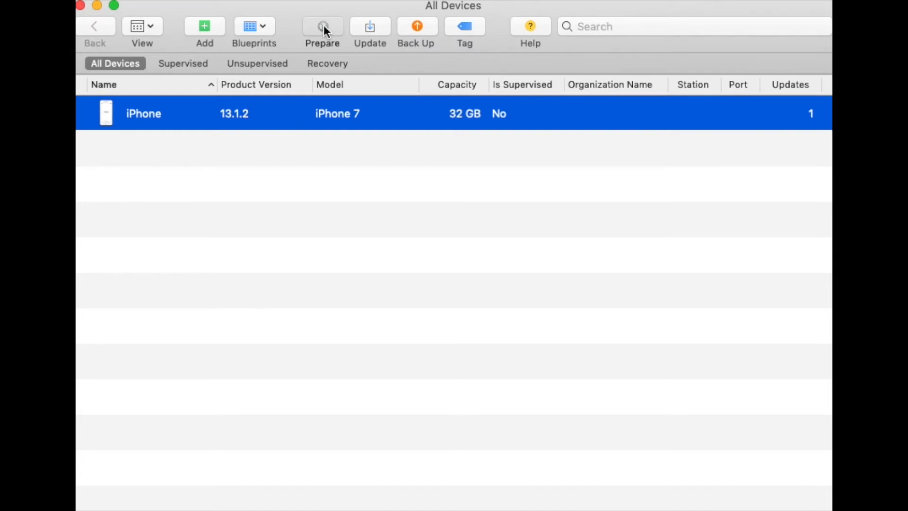
pyautogui.click(322, 32)
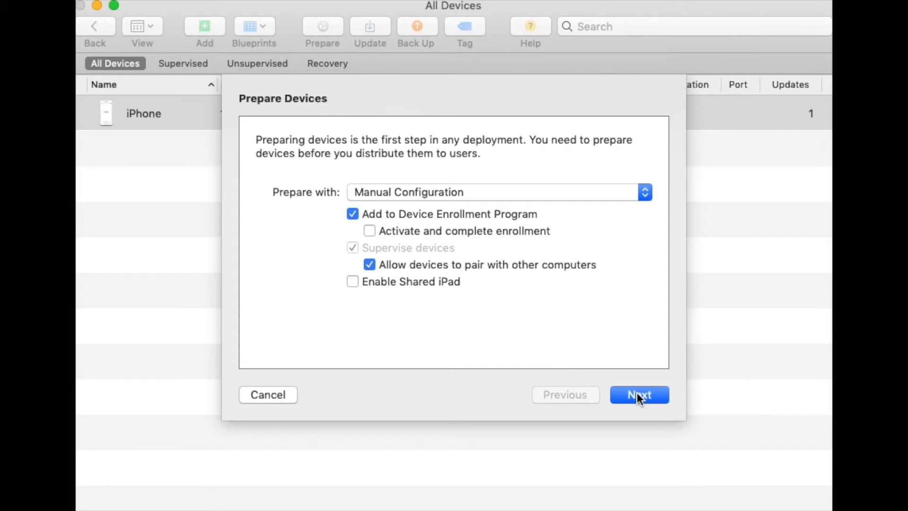
# Choose New Server for MDM enrollment and name it 'My New server'.
pyautogui.click(639, 395)
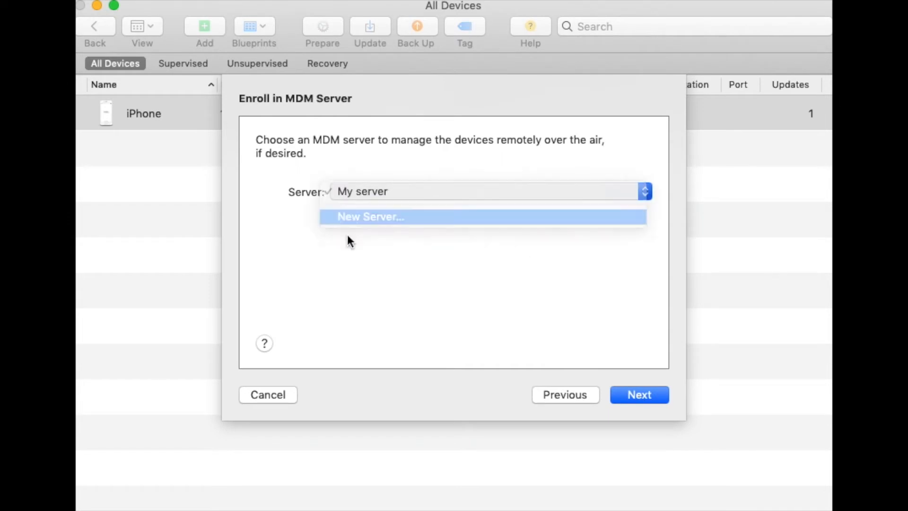
pyautogui.click(370, 216)
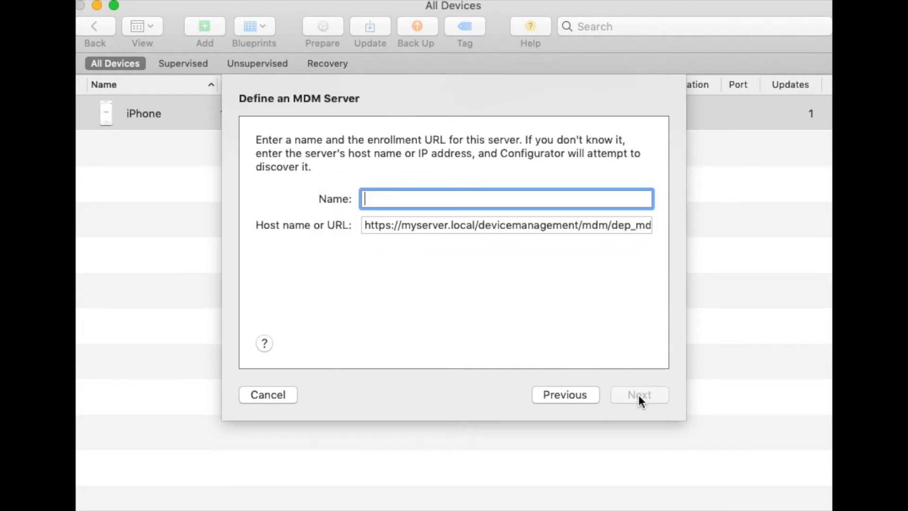
pyautogui.write('My')
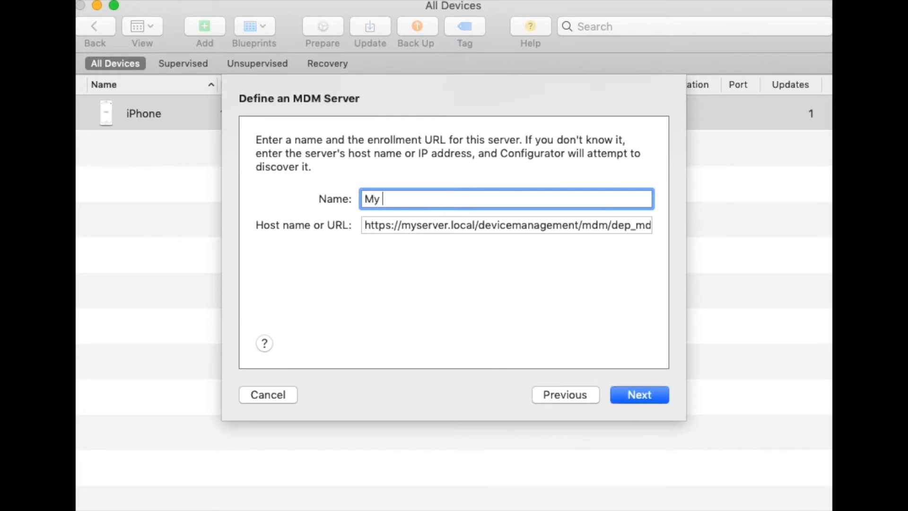
pyautogui.write('New server')
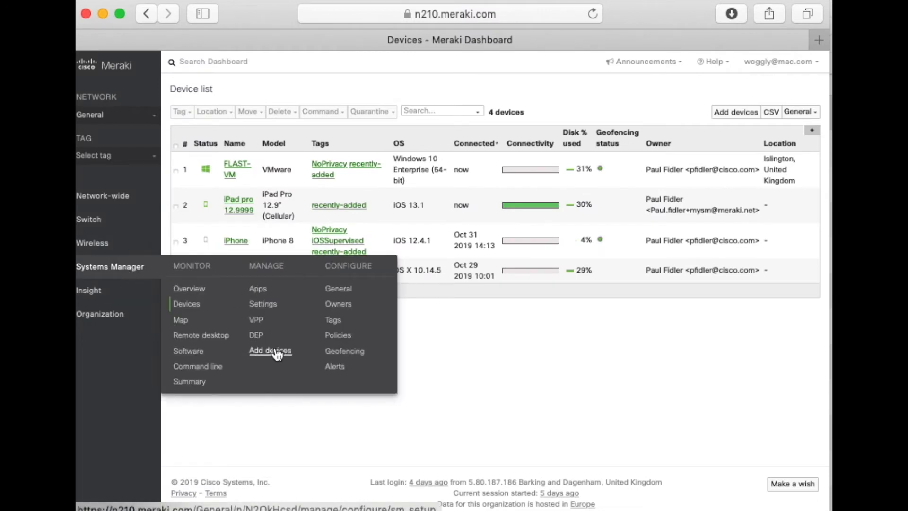
# Show the iOS Add Devices page scrolled to the Apple Configurator MDM URL section.
pyautogui.click(269, 350)
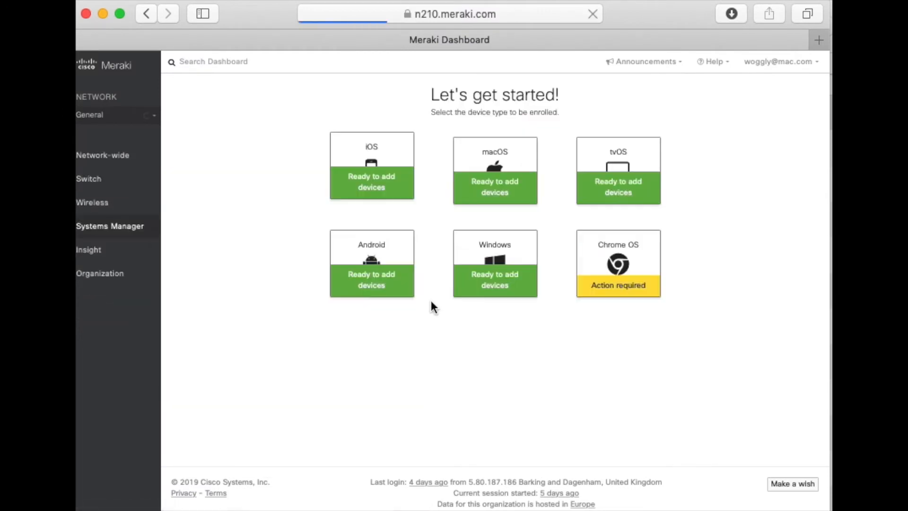
pyautogui.click(371, 166)
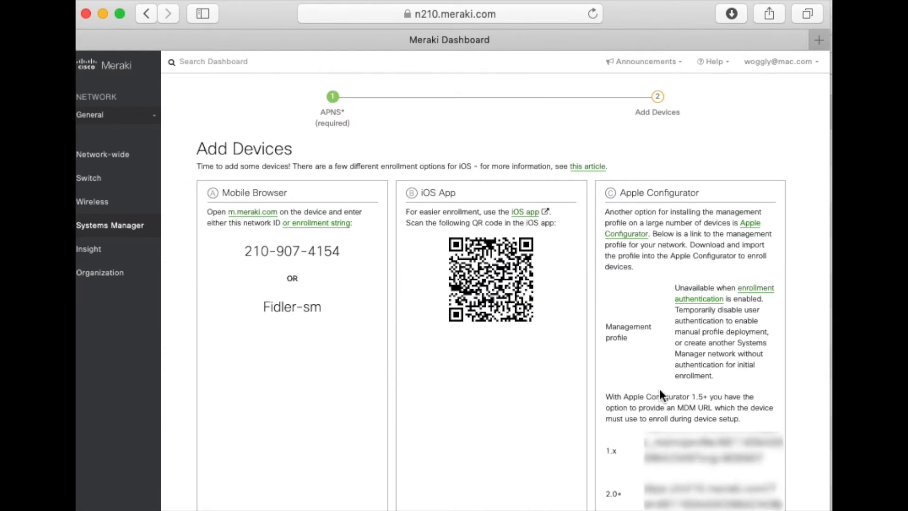
pyautogui.scroll(-3)
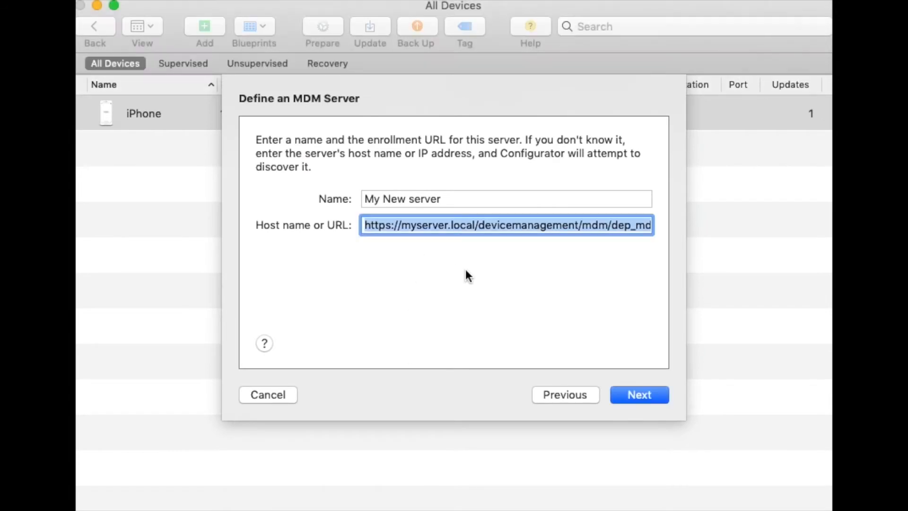
# Accept the server, trust certificates, Cisco Meraki organization and Setup Assistant steps, then prepare with no network profile.
pyautogui.click(638, 394)
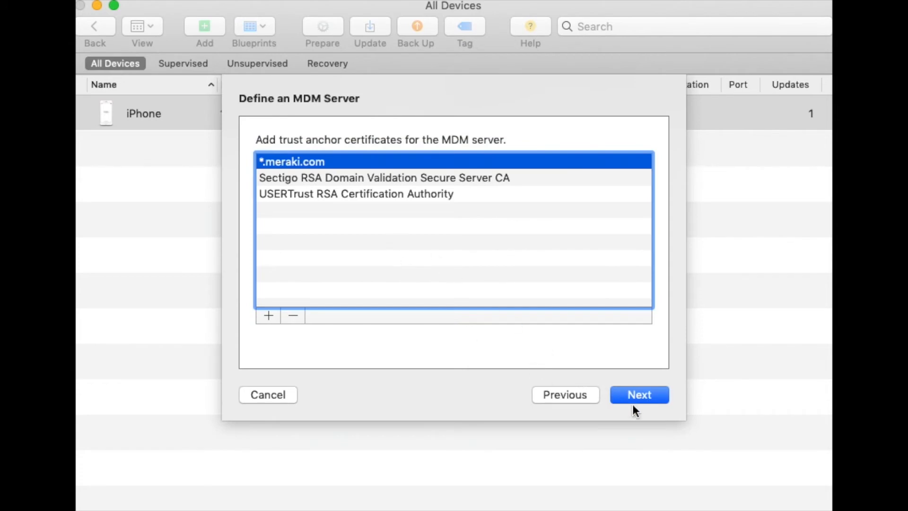
pyautogui.click(638, 394)
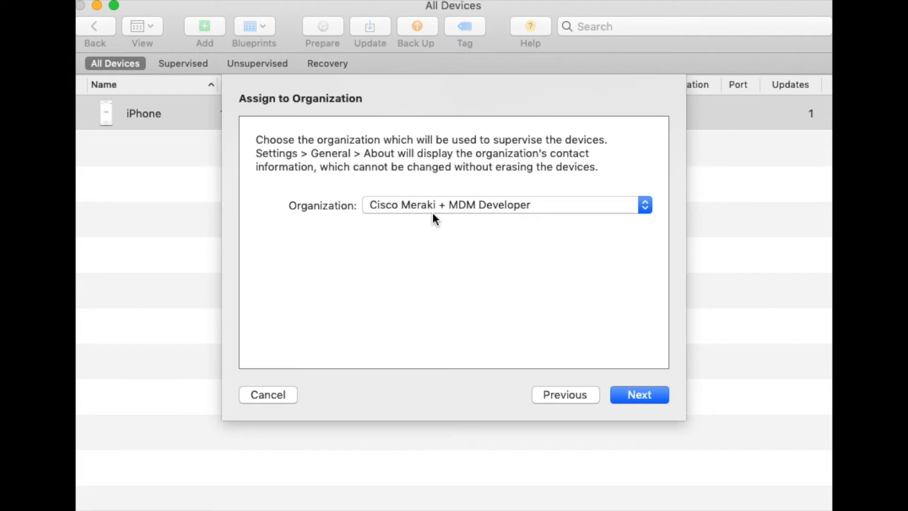
pyautogui.click(639, 394)
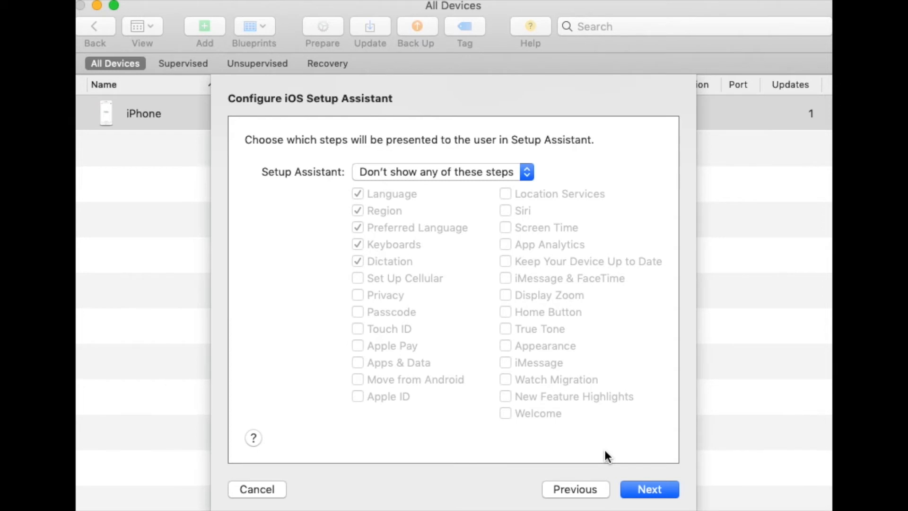
pyautogui.click(649, 489)
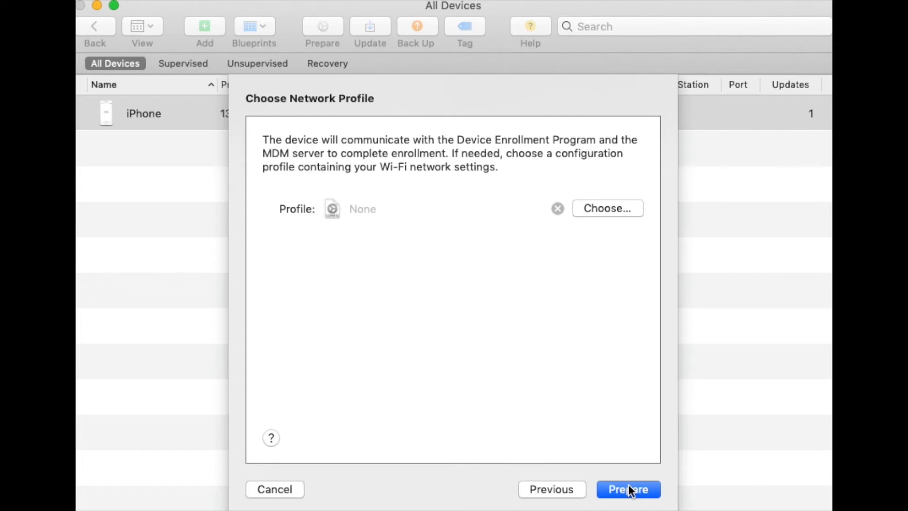
pyautogui.click(628, 489)
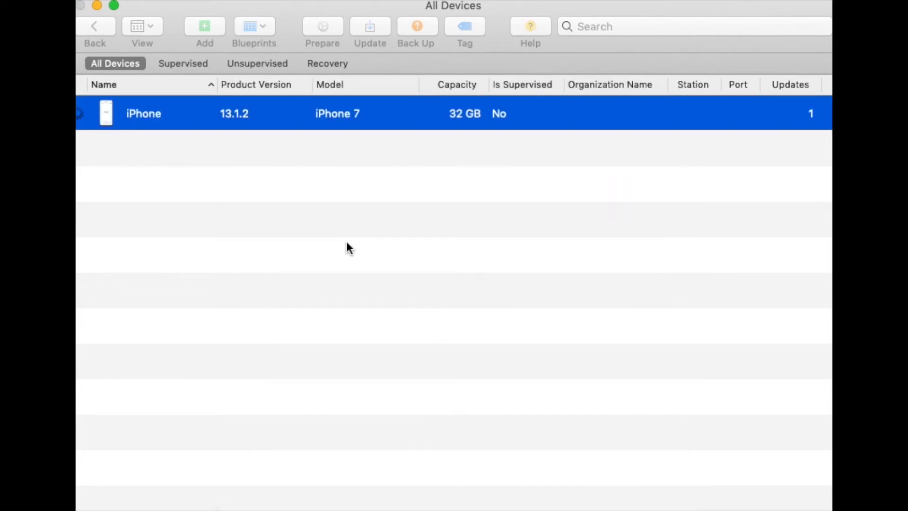
# Submit the Apple ID password and the six-digit verification code for DEP sign-in.
pyautogui.click(322, 26)
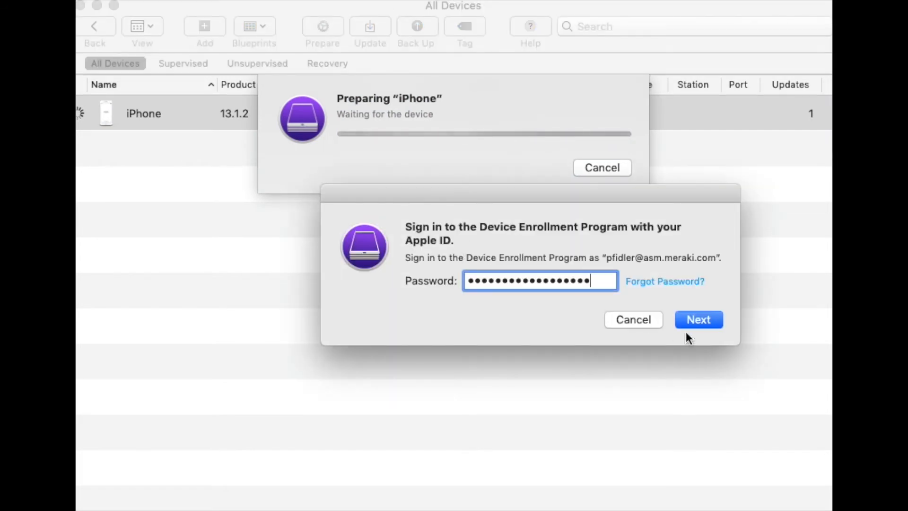
pyautogui.click(698, 318)
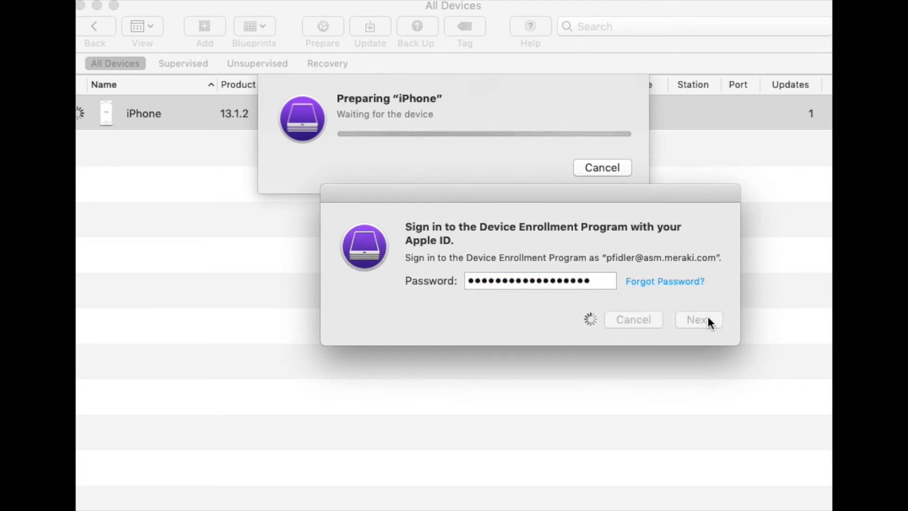
pyautogui.click(698, 320)
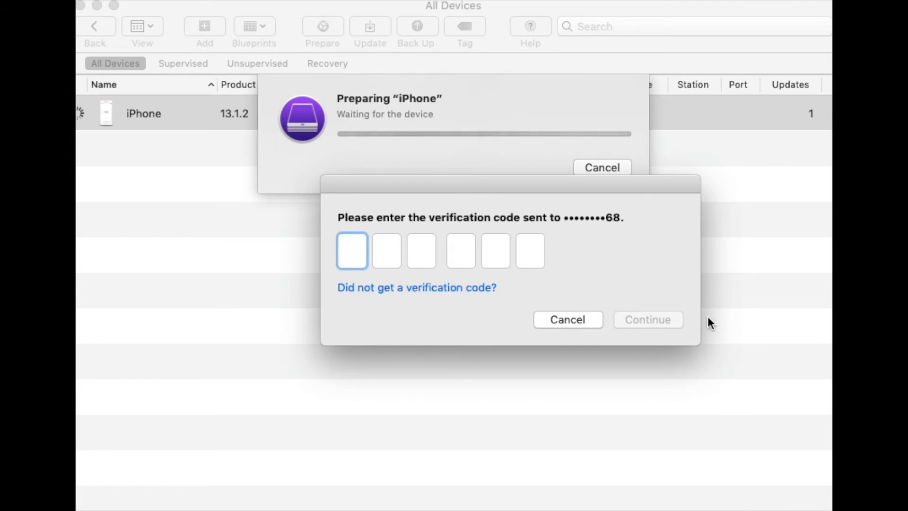
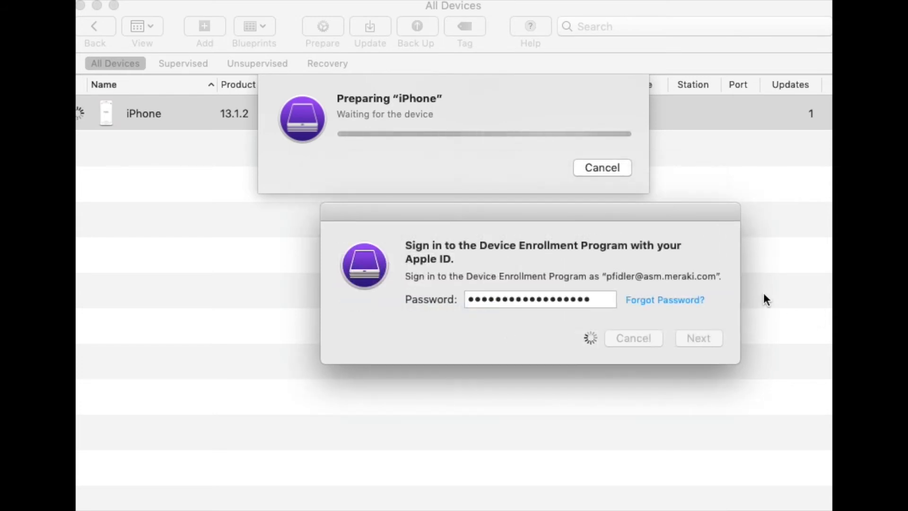
pyautogui.click(698, 337)
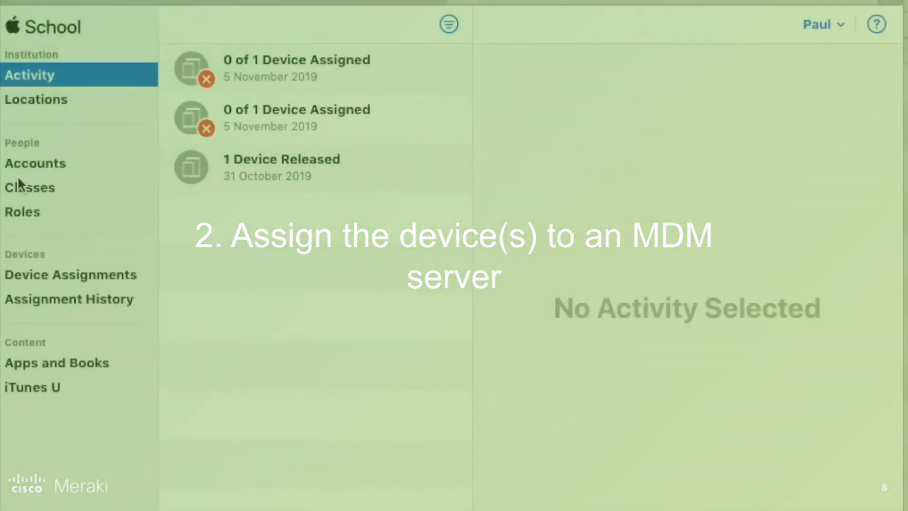
# Assign the iPhone's serial number to the MDM server from Device Assignments.
pyautogui.click(71, 275)
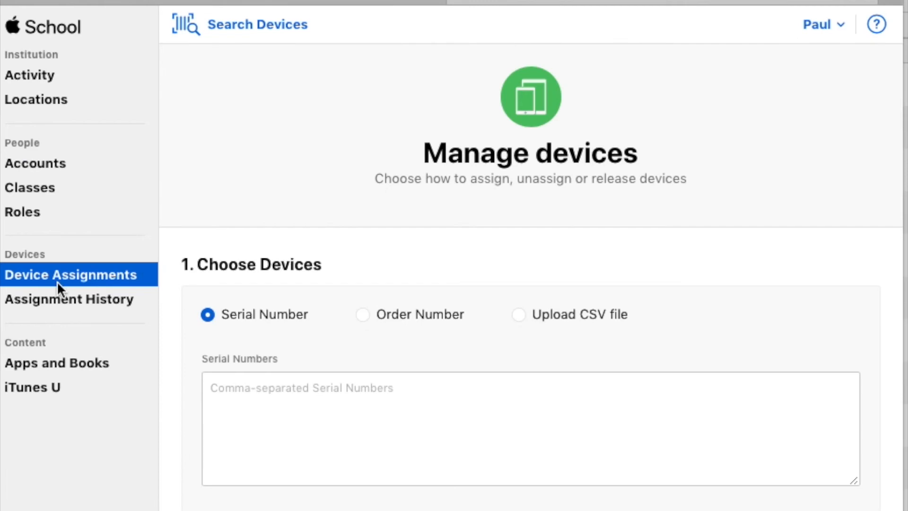
pyautogui.click(68, 299)
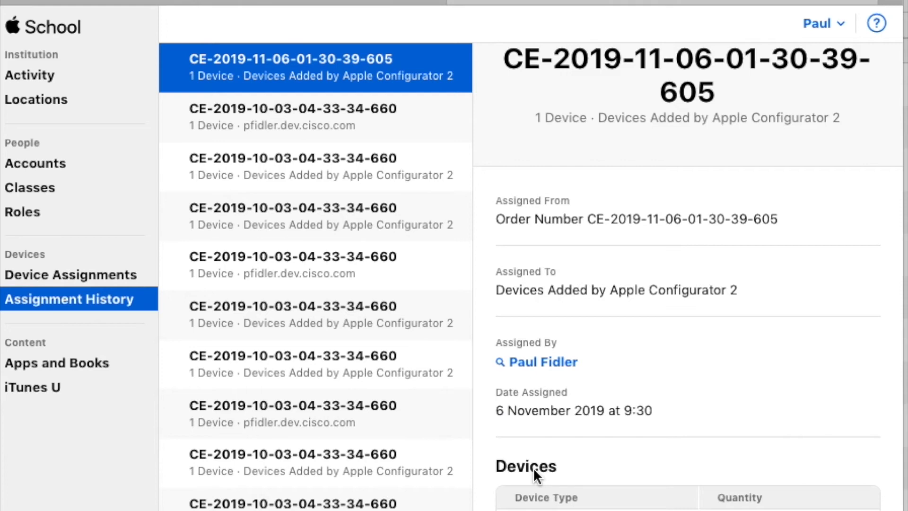
pyautogui.moveTo(64, 281)
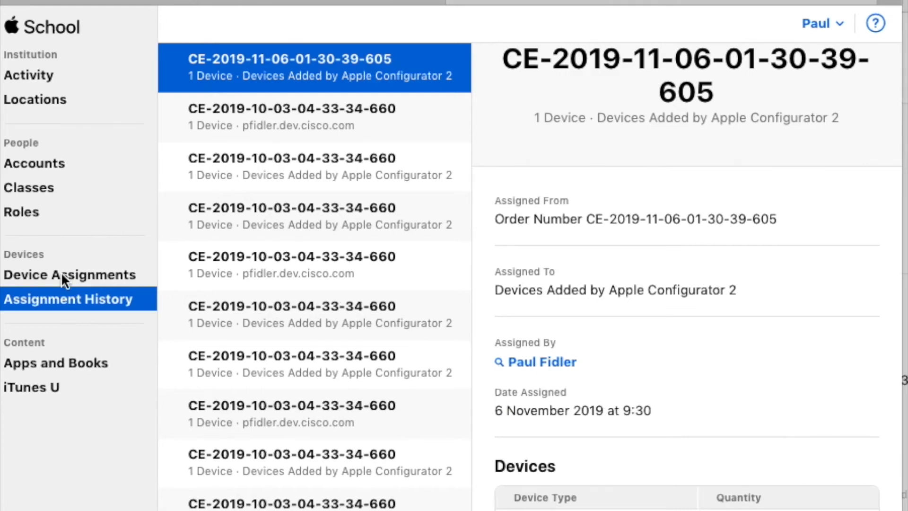
pyautogui.click(69, 274)
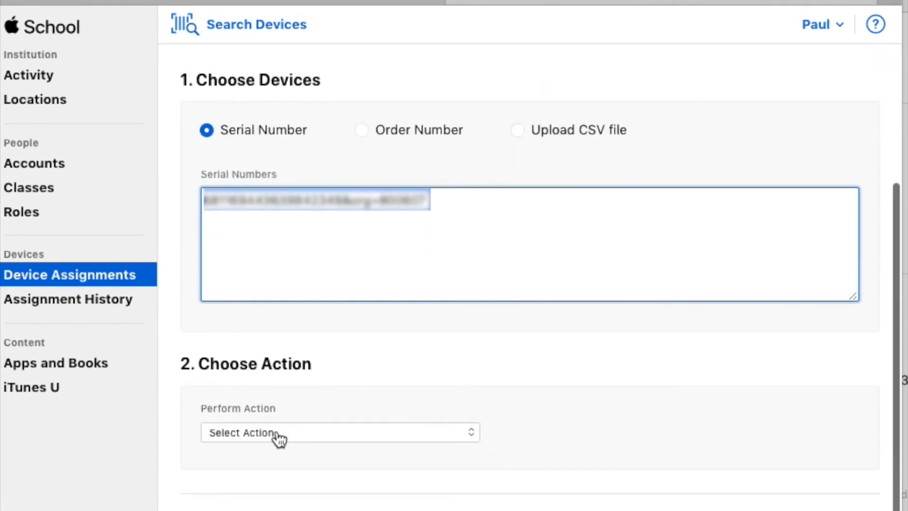
pyautogui.click(339, 432)
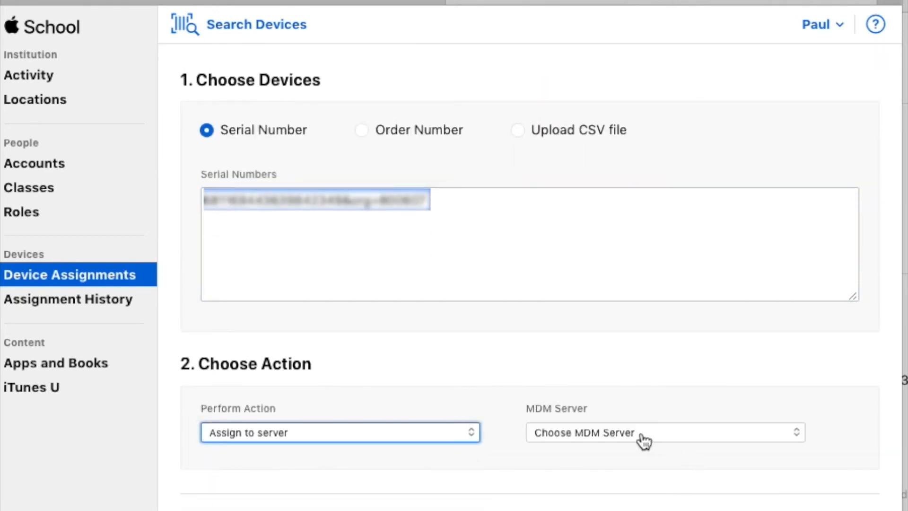
pyautogui.click(663, 433)
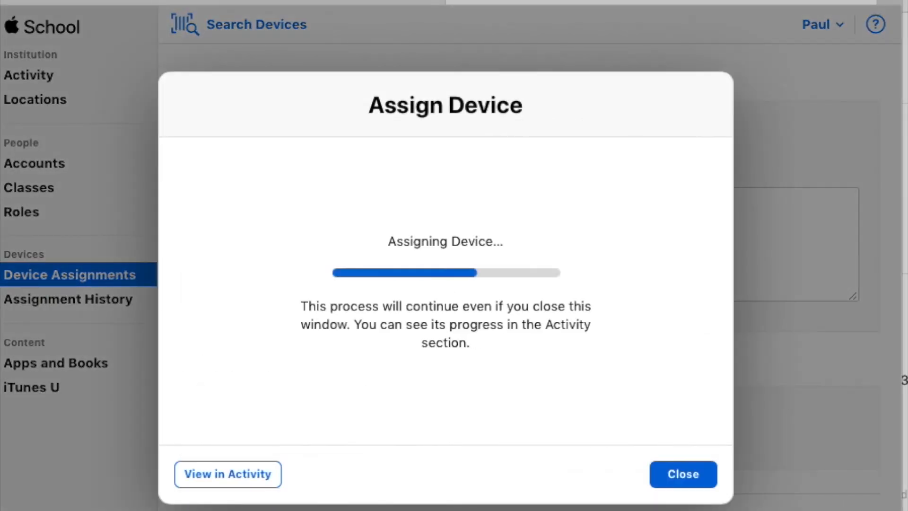
# Close the assignment progress and review the Assignment History.
pyautogui.click(681, 474)
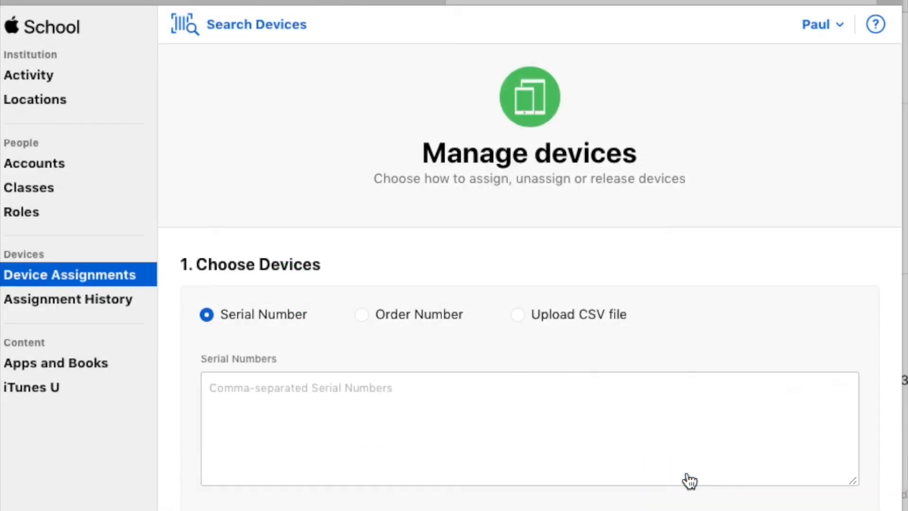
pyautogui.click(67, 299)
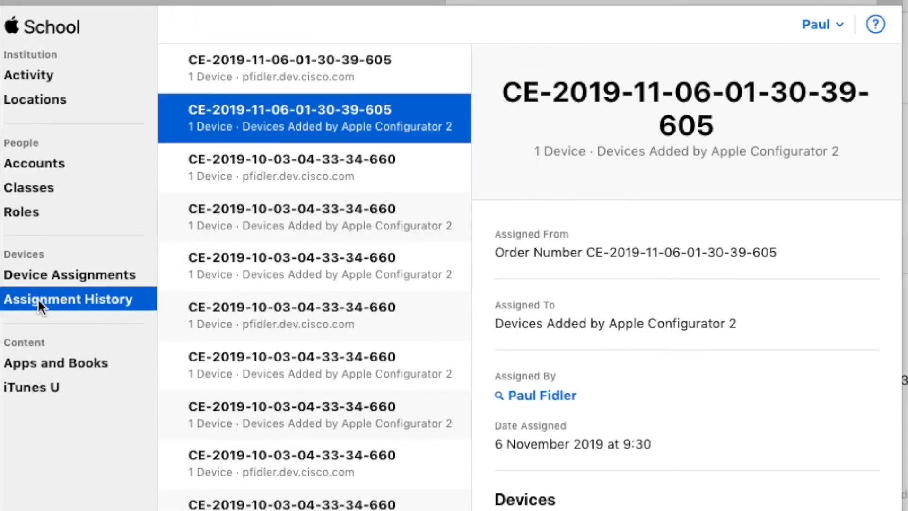
pyautogui.click(289, 68)
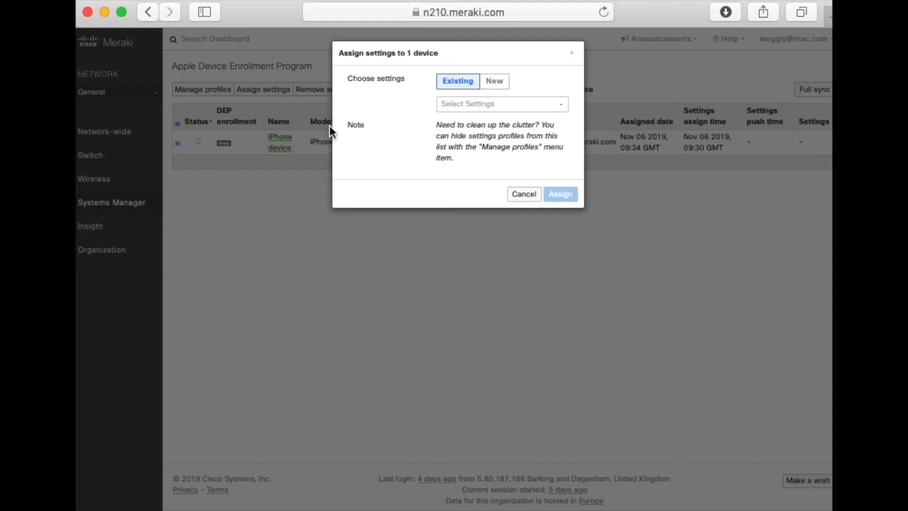
pyautogui.click(494, 81)
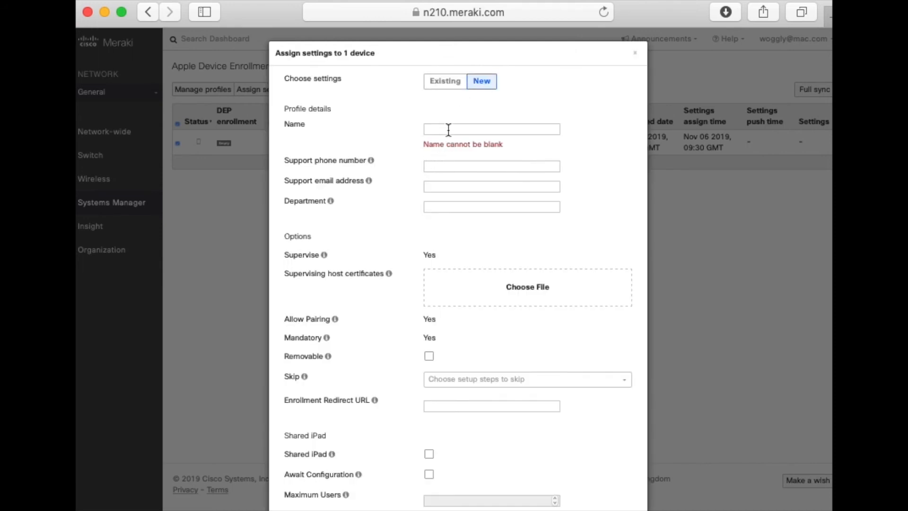
pyautogui.write('New settings')
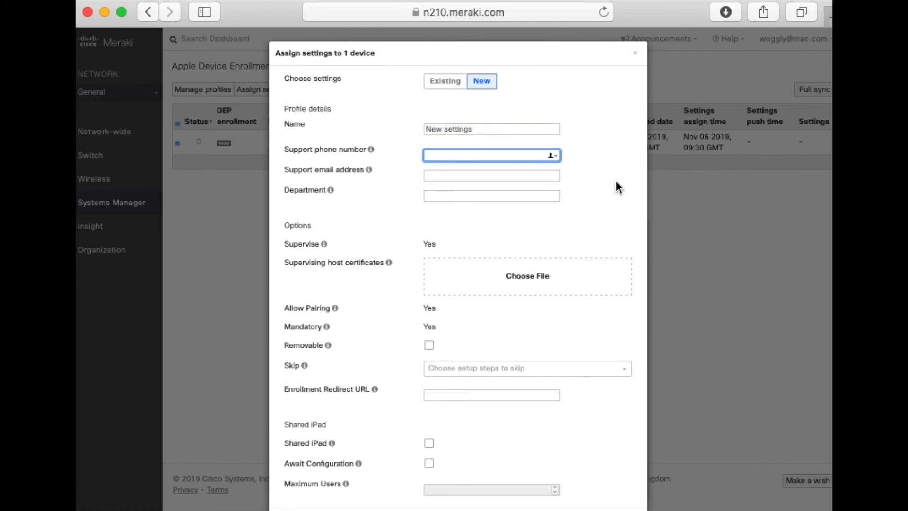
pyautogui.write('02085555555')
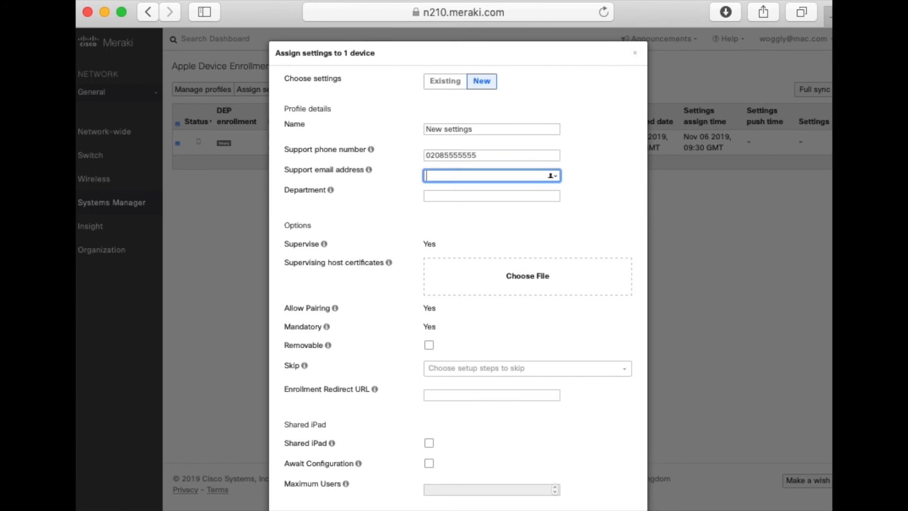
pyautogui.write('acme')
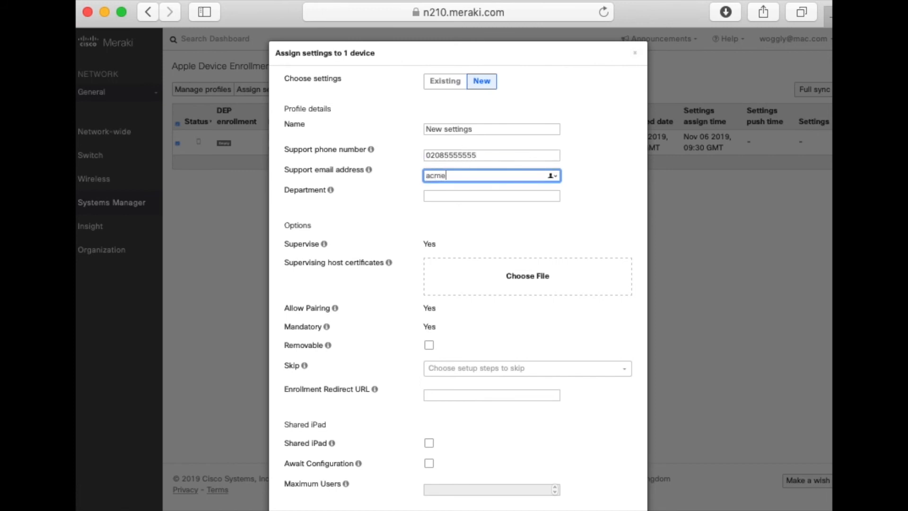
pyautogui.write('support')
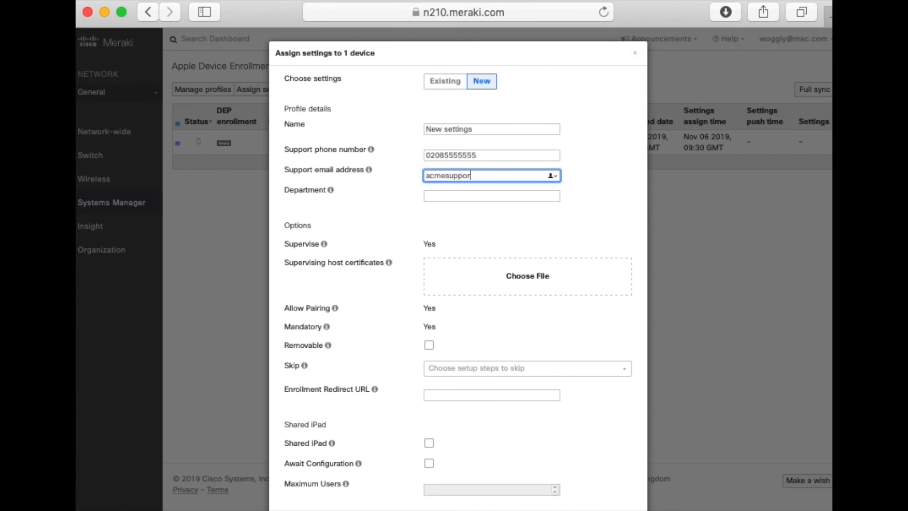
pyautogui.write('t@acme')
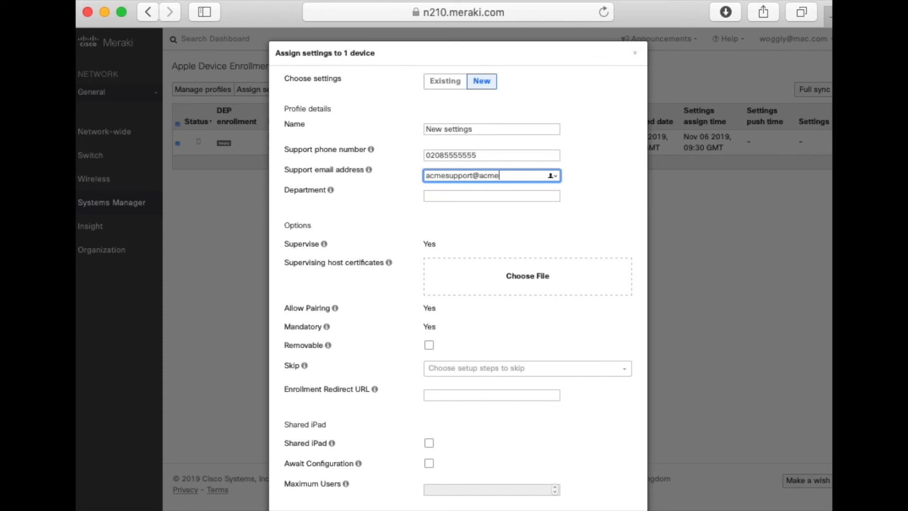
pyautogui.write('.com')
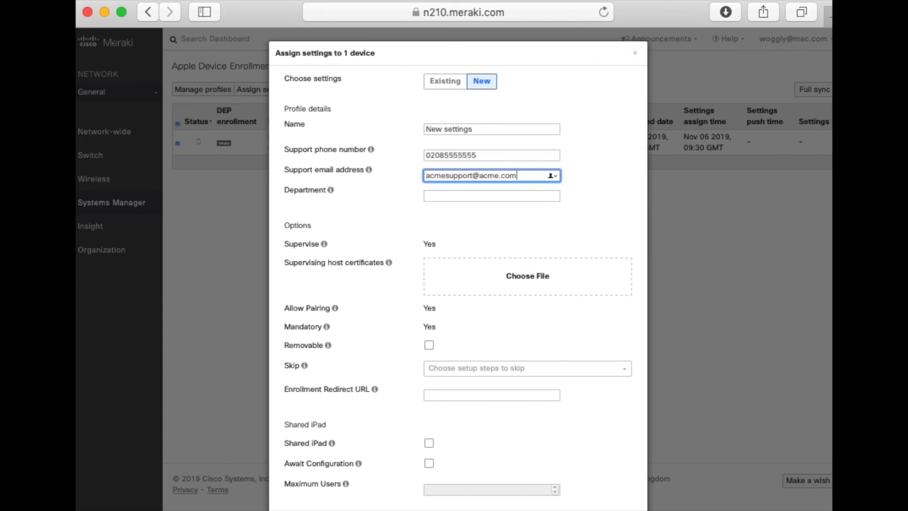
pyautogui.write('IT')
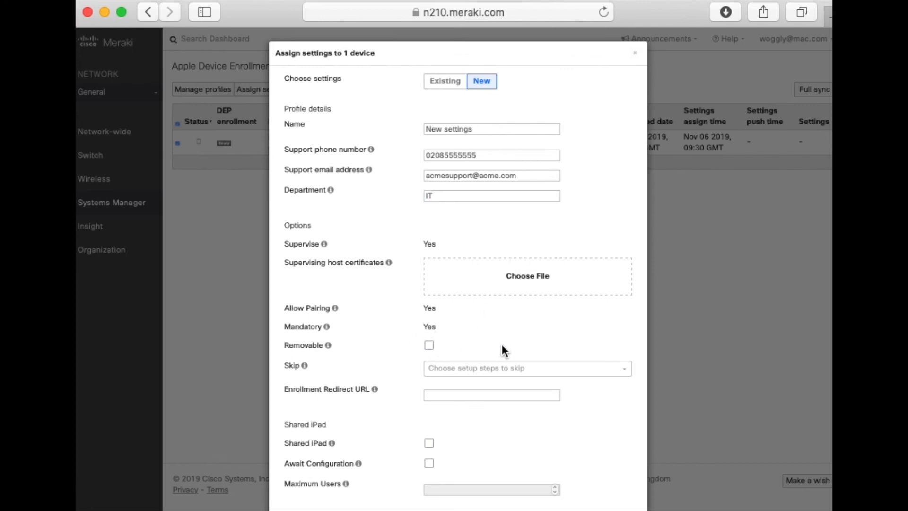
# Skip Apple ID, Apple Watch Migration, Apple Pay and Cellular Plan, enable Await Configuration, and assign the profile.
pyautogui.click(526, 368)
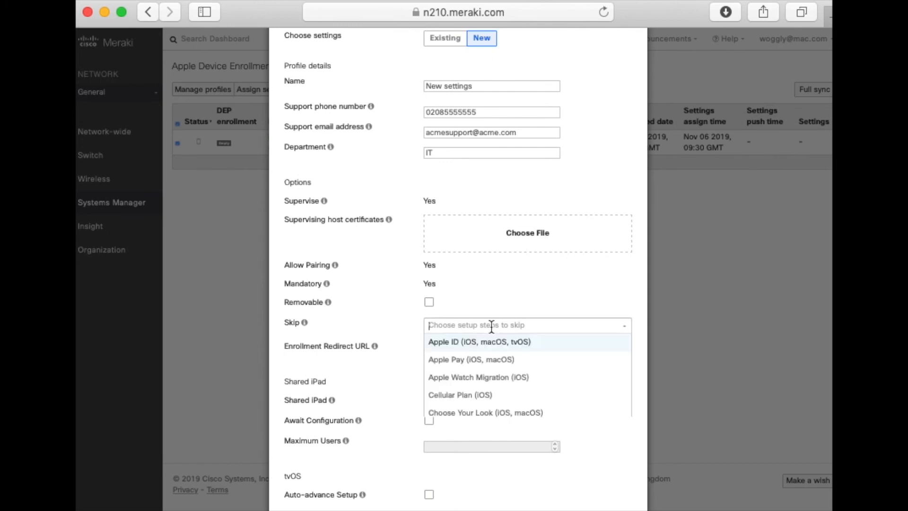
pyautogui.click(479, 341)
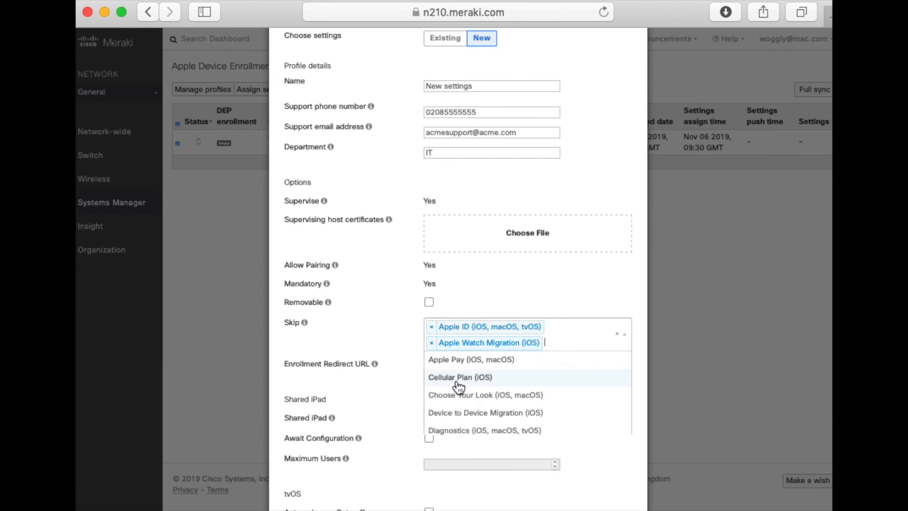
pyautogui.click(471, 359)
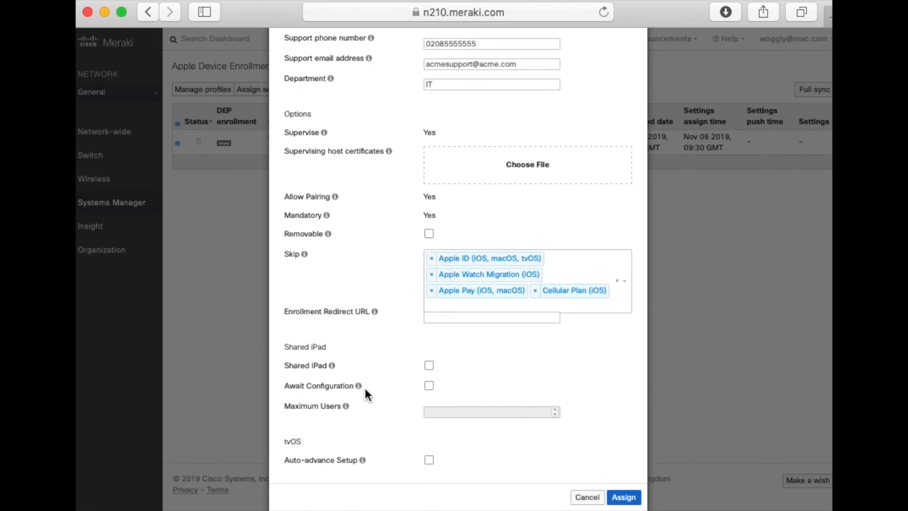
pyautogui.moveTo(357, 385)
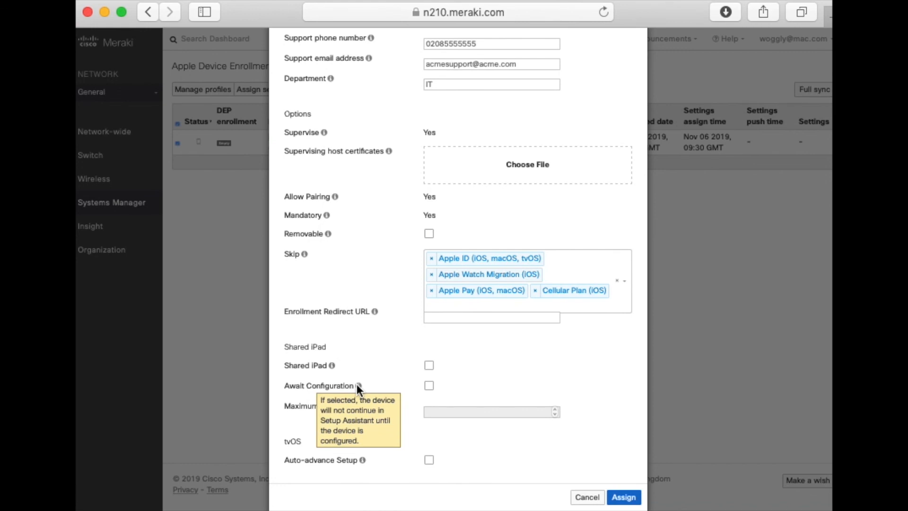
pyautogui.moveTo(483, 383)
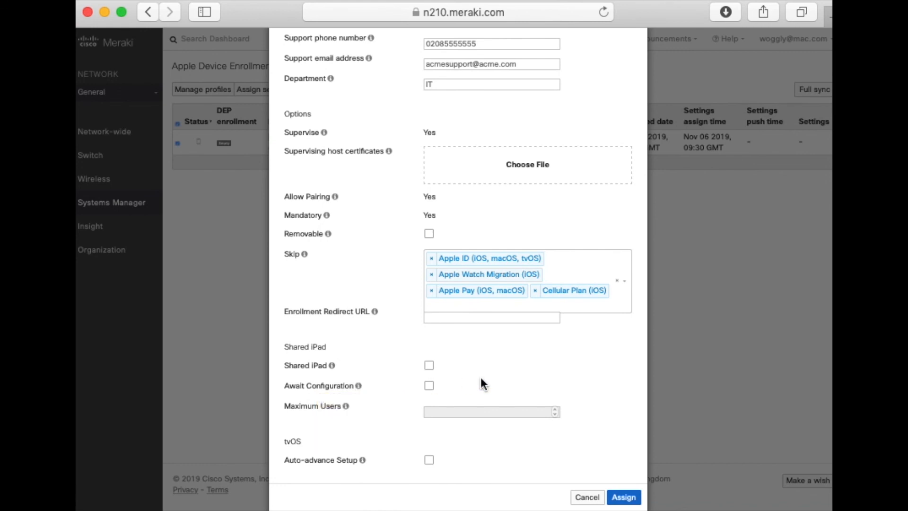
pyautogui.click(429, 385)
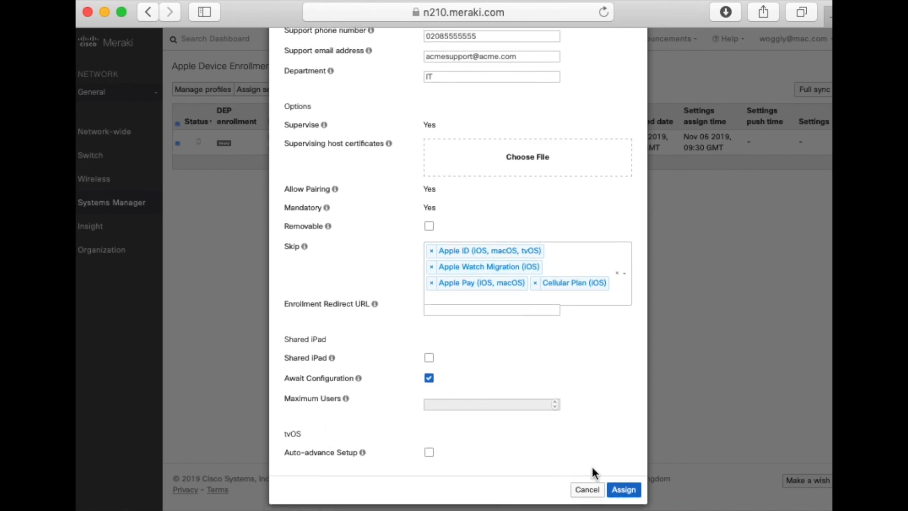
pyautogui.click(623, 489)
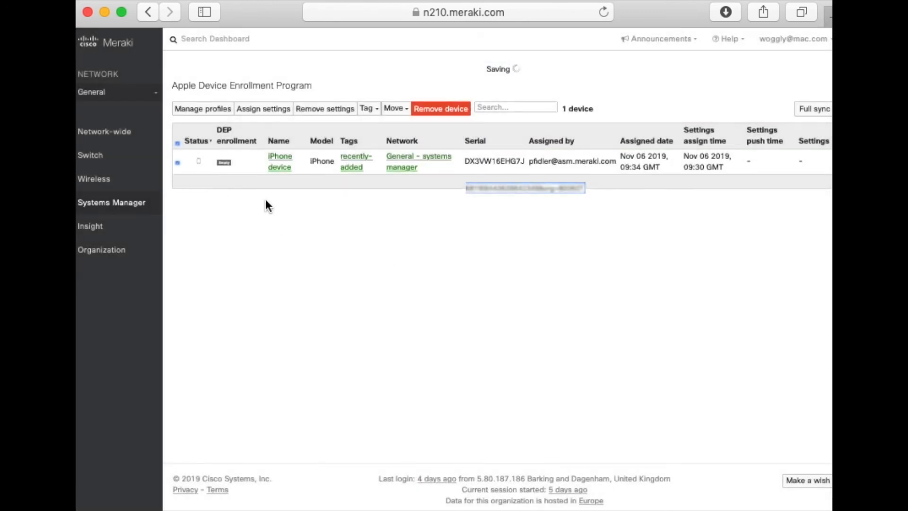